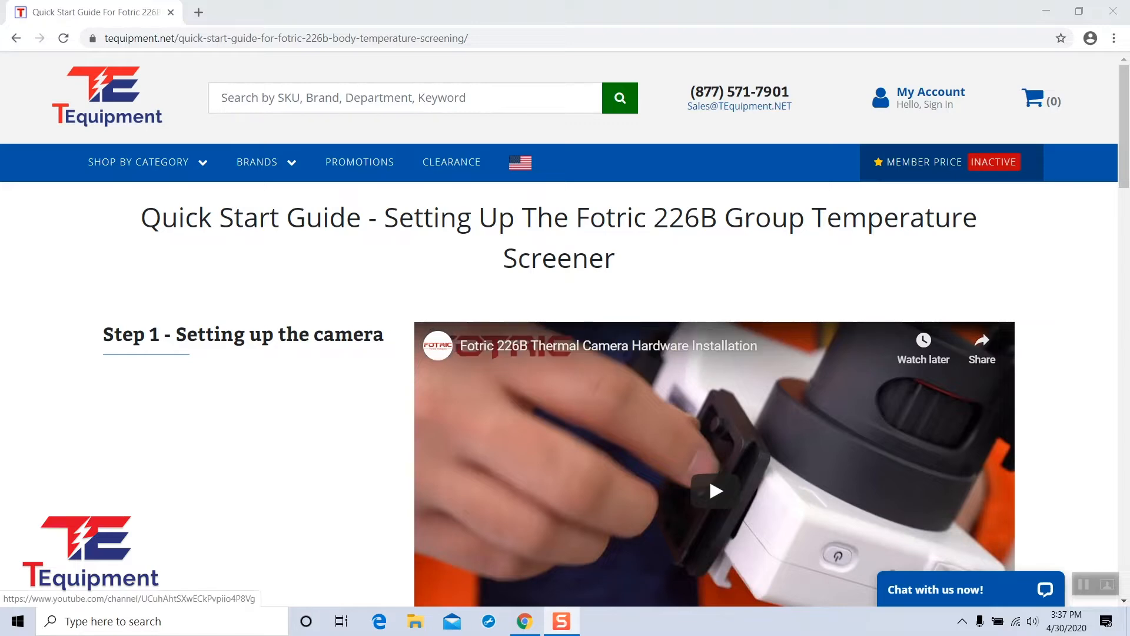
Step: Download the WLIR setup .exe from Step 2 of the guide and run it
scroll("down", 3)
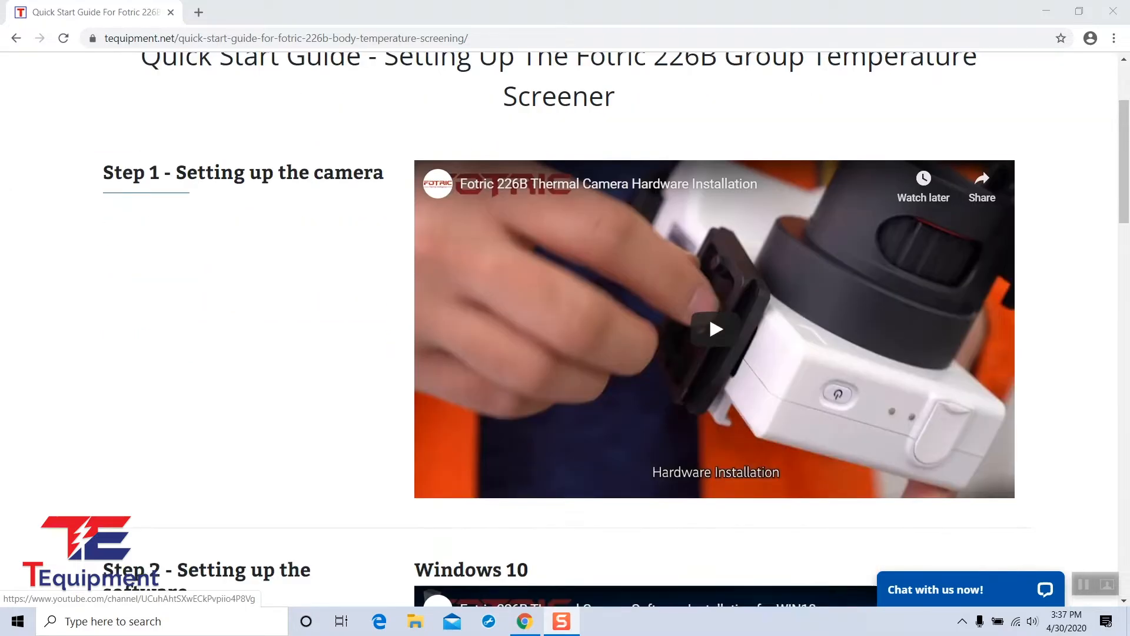
scroll("down", 3)
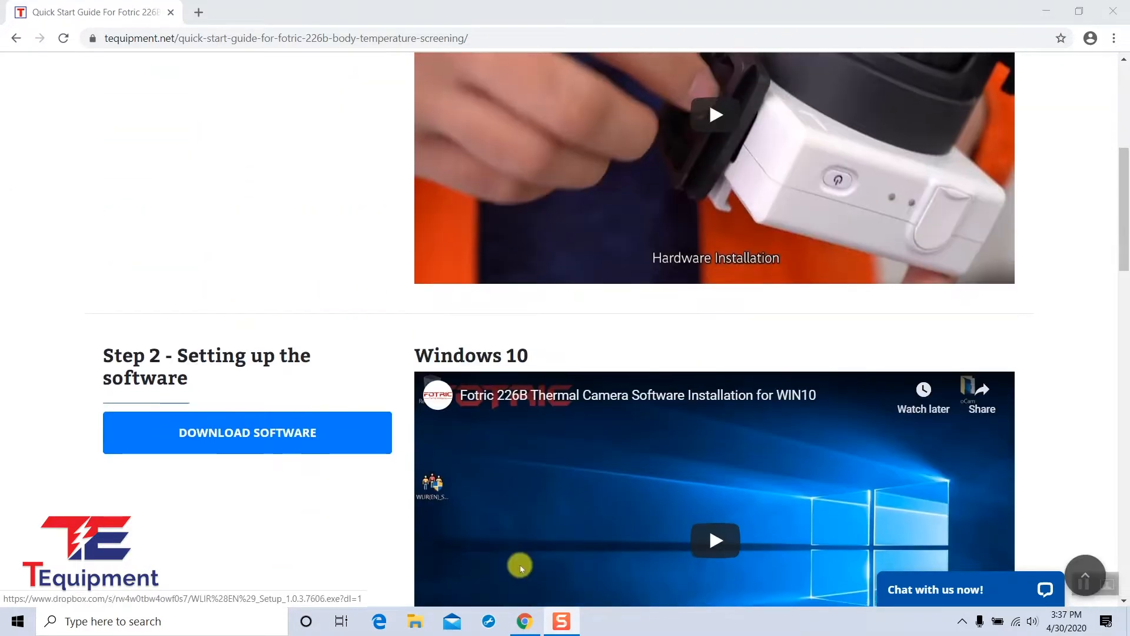
left_click(247, 432)
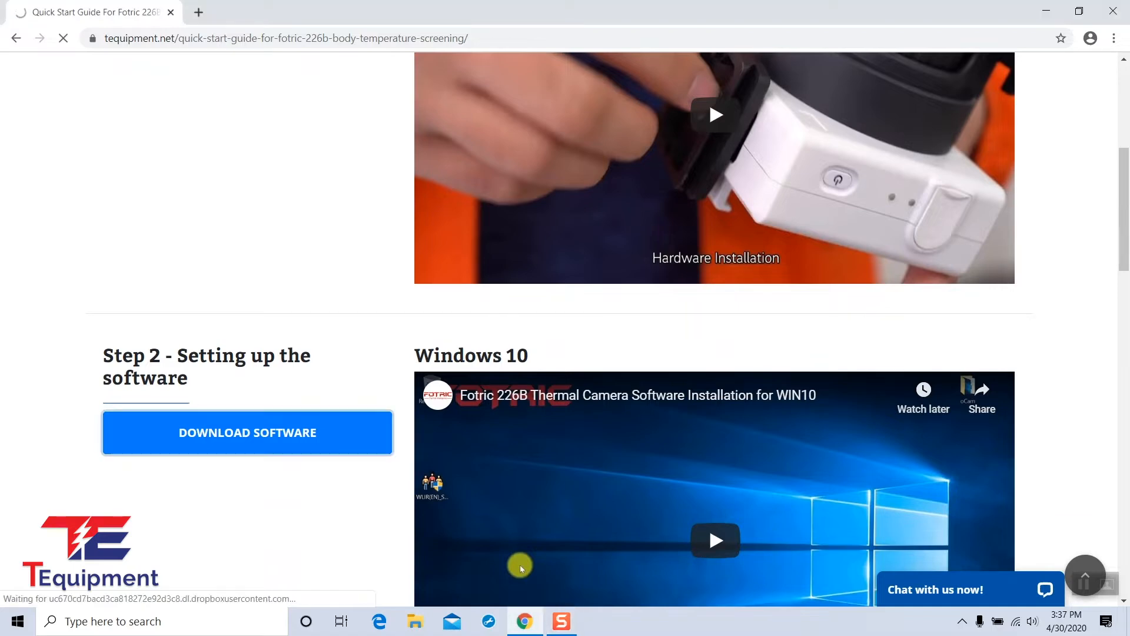
left_click(247, 431)
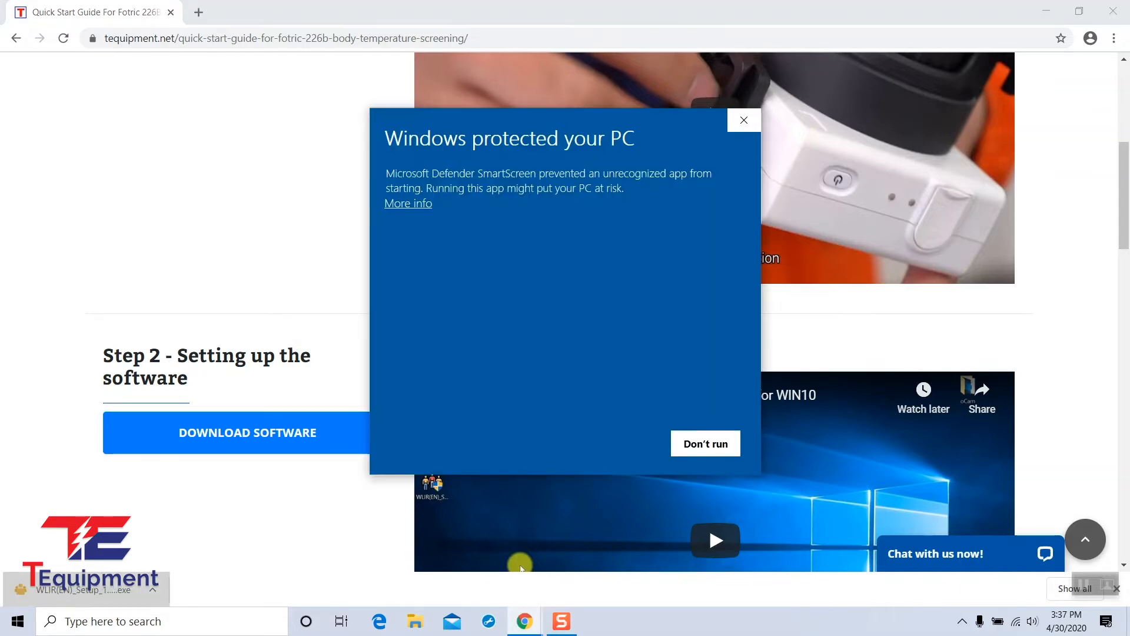
Step: Run the unrecognized installer anyway and continue to the Visual C++ 2013/2010 prerequisites list
left_click(1117, 588)
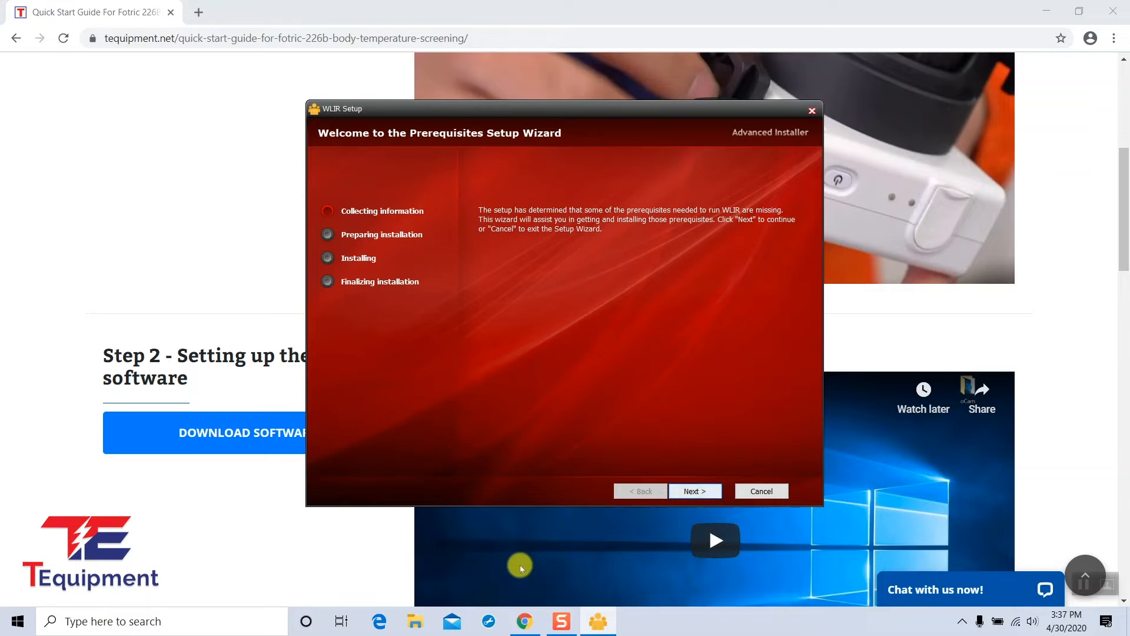
left_click(694, 491)
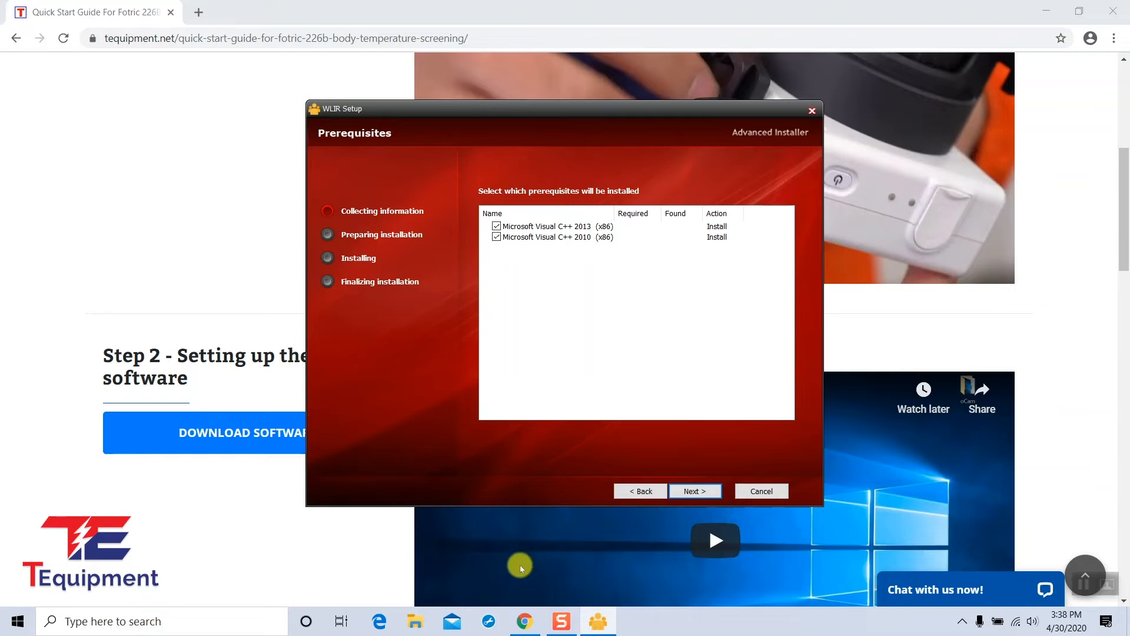
Step: Accept the licenses and install the Visual C++ 2013 and 2010 (x86) redistributables
left_click(693, 491)
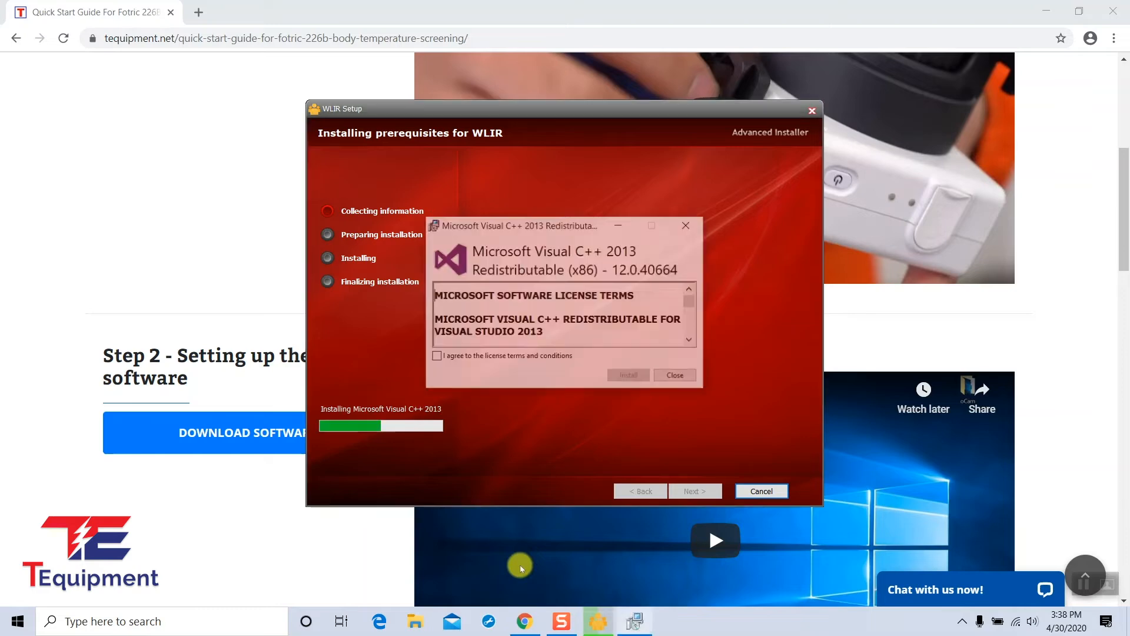
left_click(675, 375)
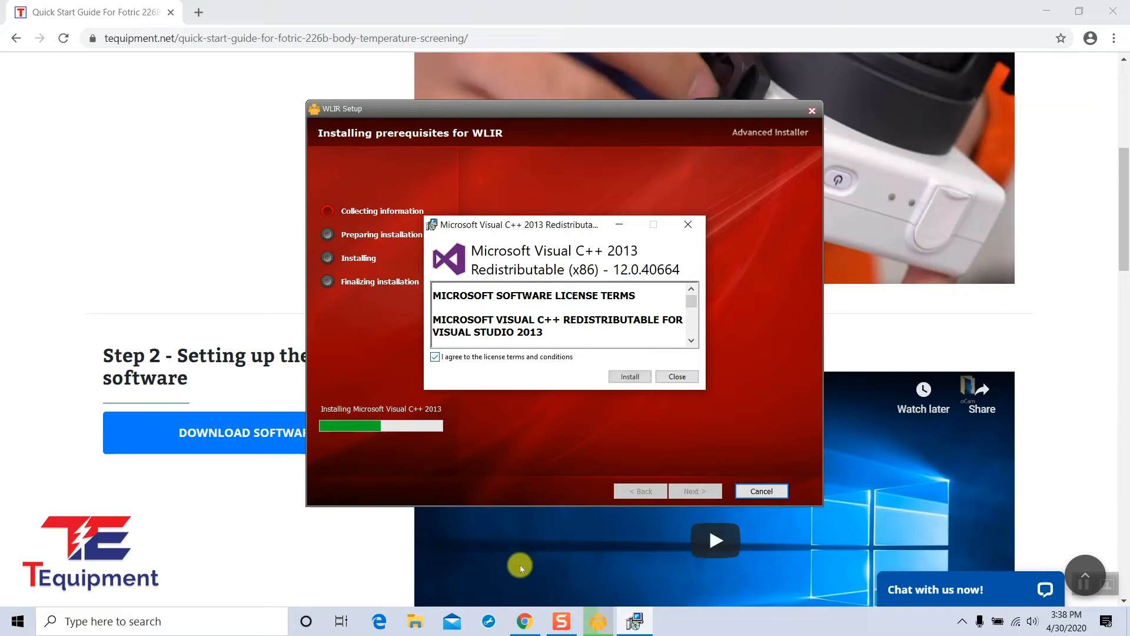
left_click(629, 376)
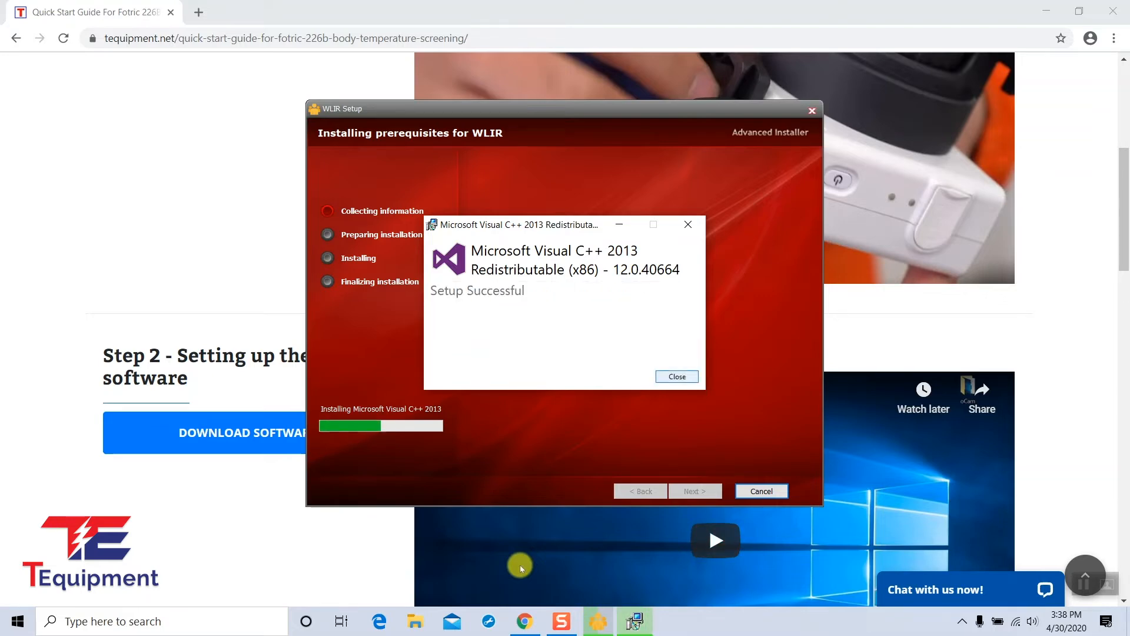
left_click(675, 376)
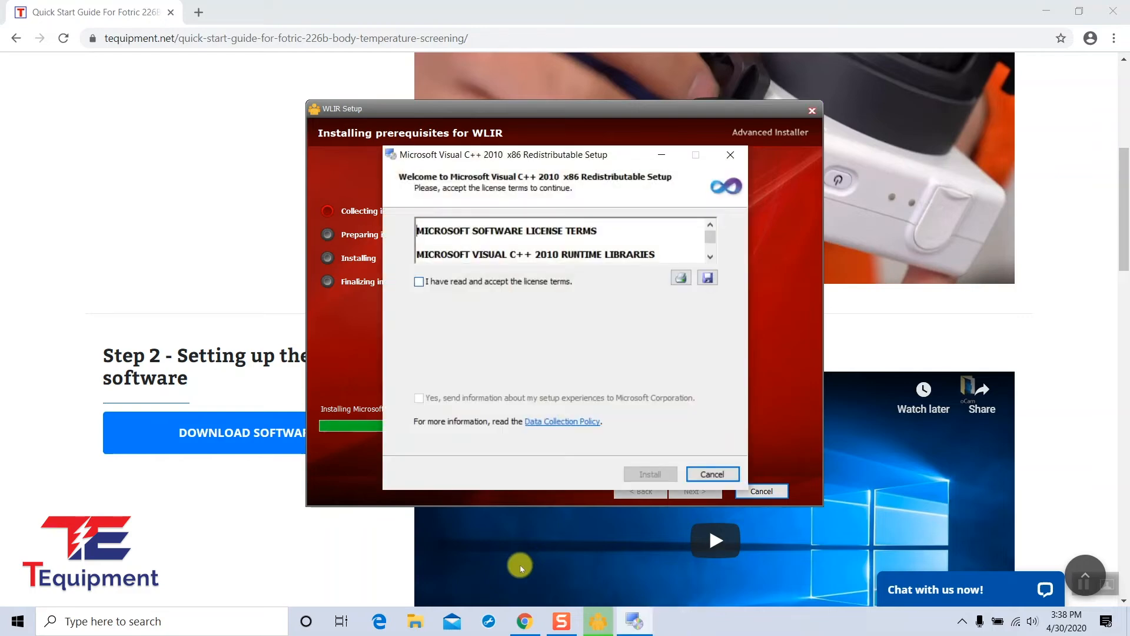
left_click(417, 282)
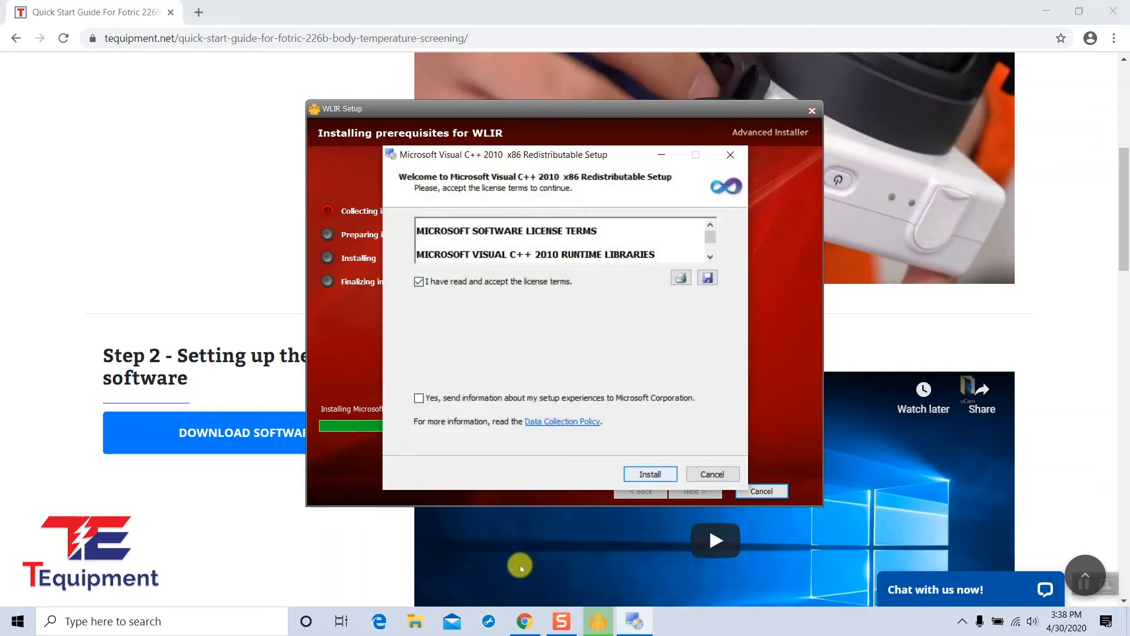
left_click(649, 473)
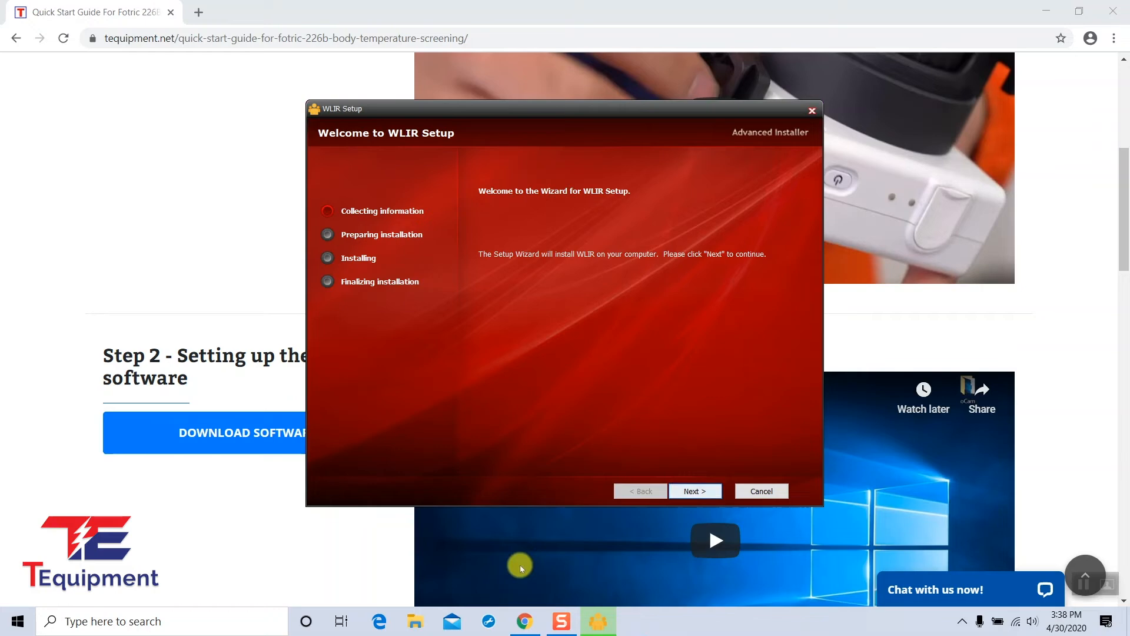
Step: Install WLIR into the default Fotric folder and finish the wizard
left_click(693, 491)
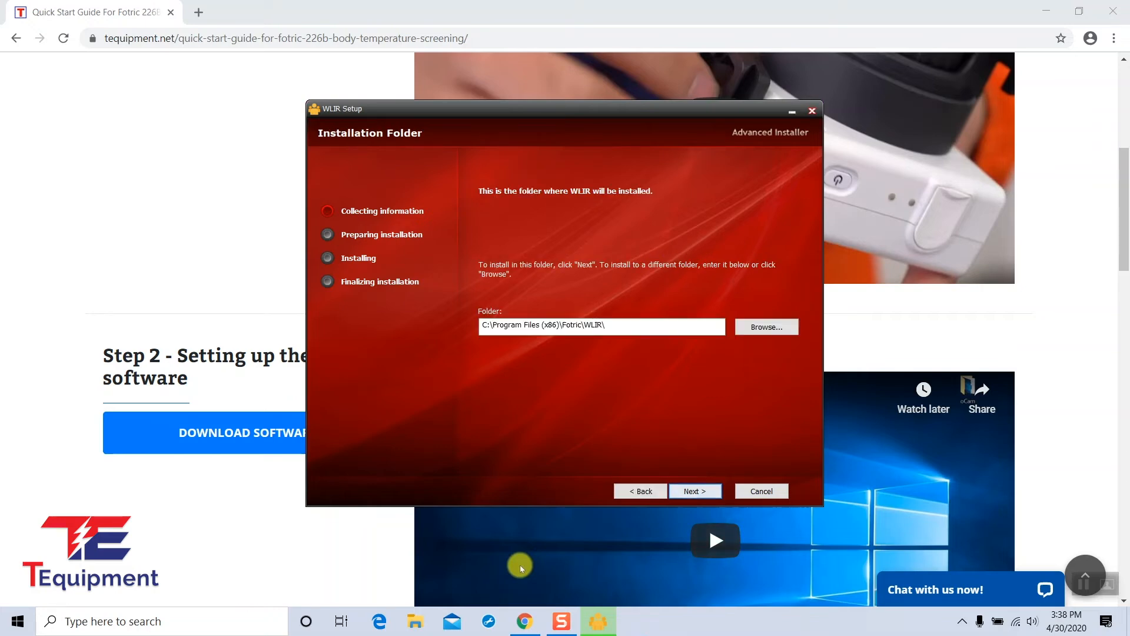
left_click(693, 491)
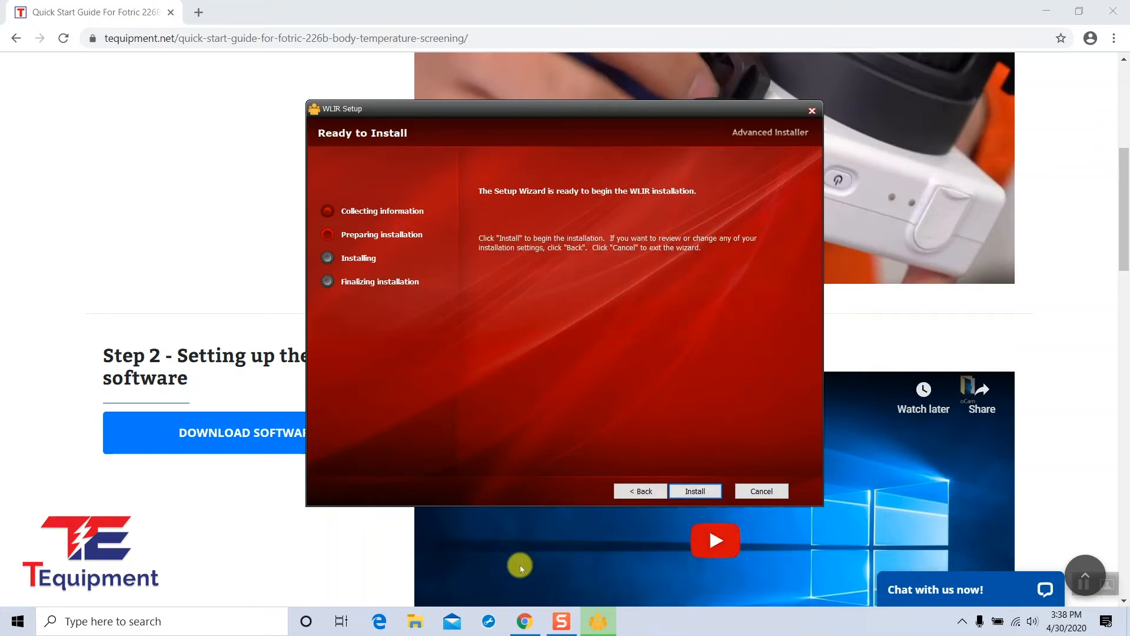
left_click(694, 490)
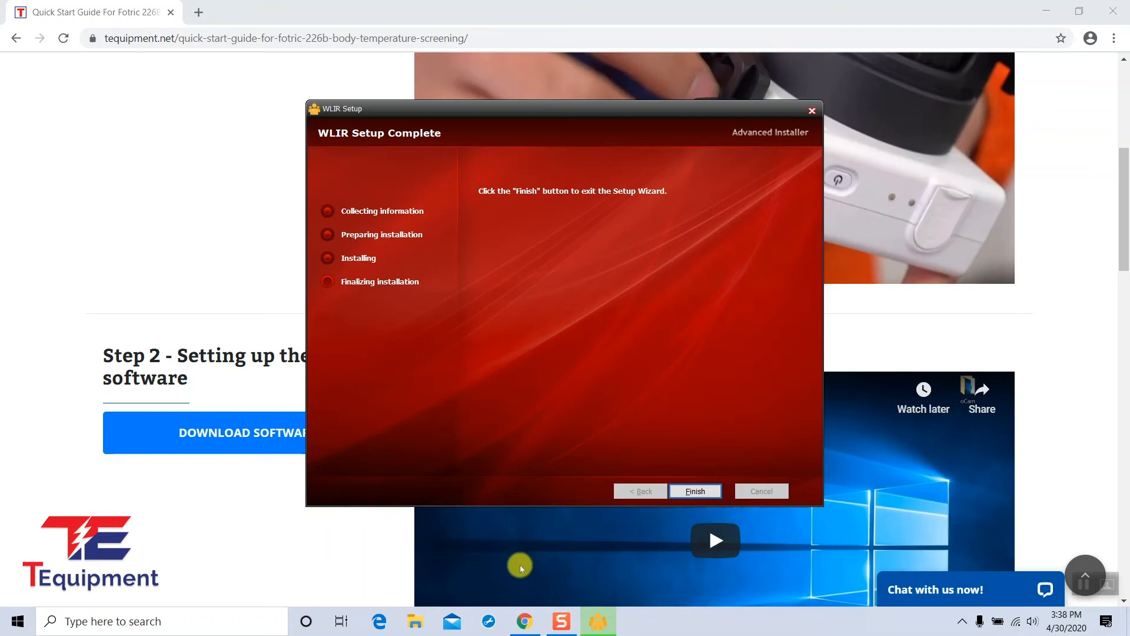
left_click(694, 491)
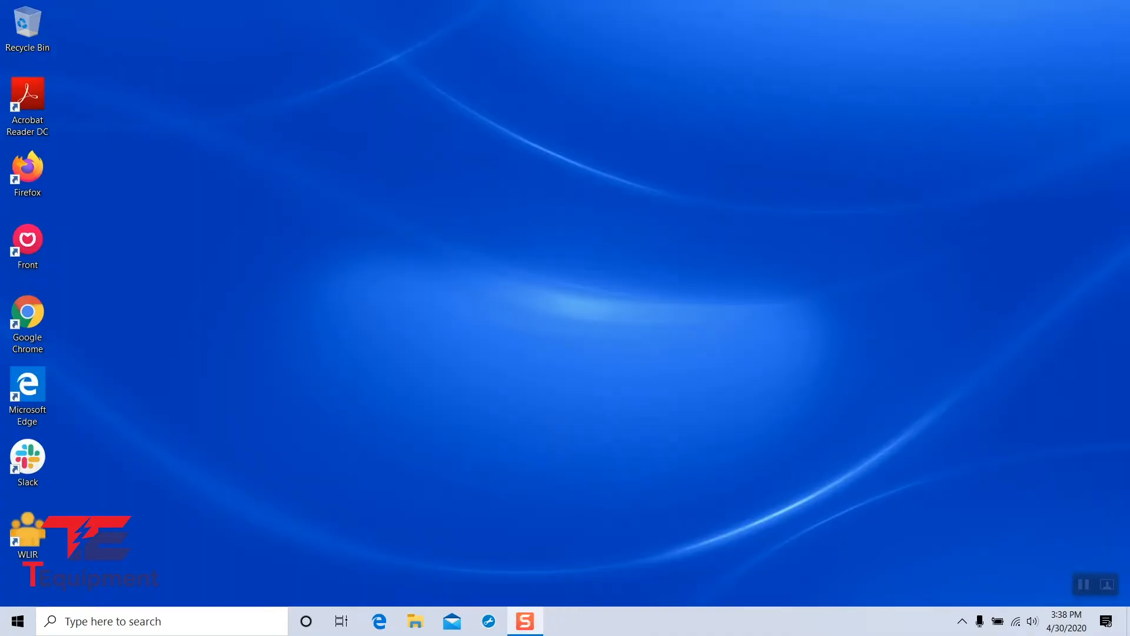
Step: Start WLIR from its new desktop shortcut
left_click(27, 537)
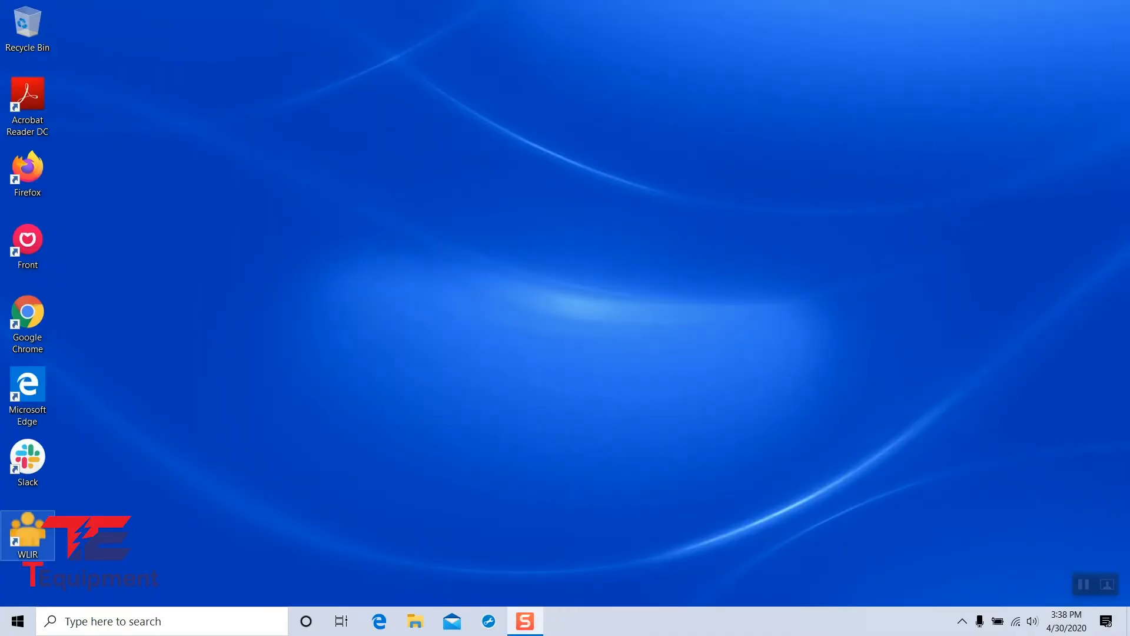
double_click(28, 534)
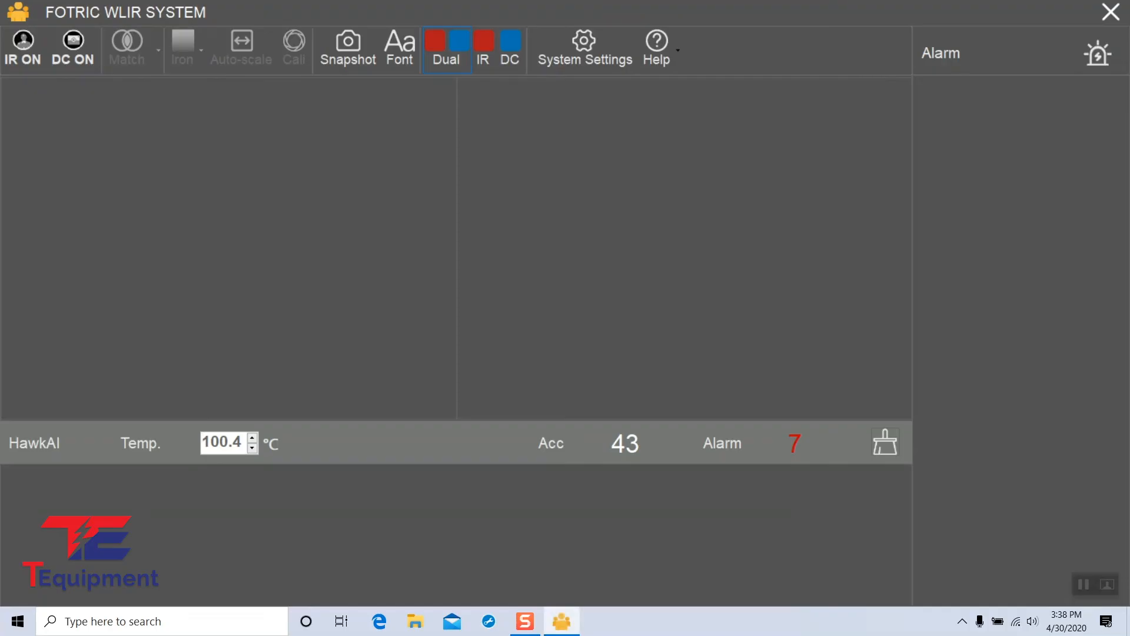
mouse_move(584, 49)
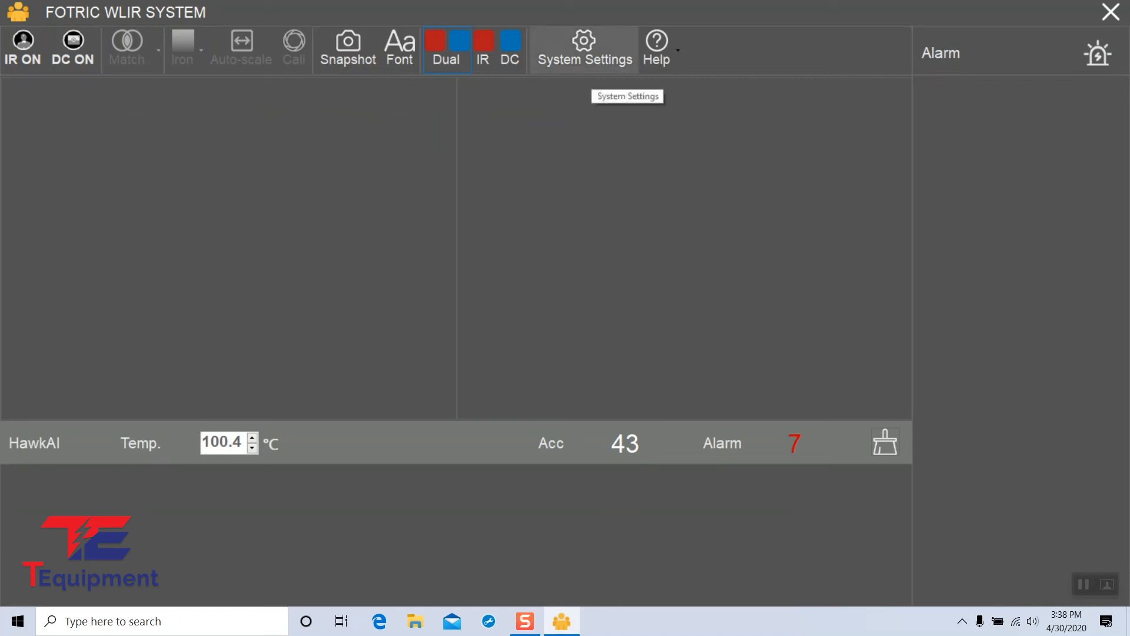
Step: Activate WLIR under System Settings > Common and close the settings to save them
left_click(583, 49)
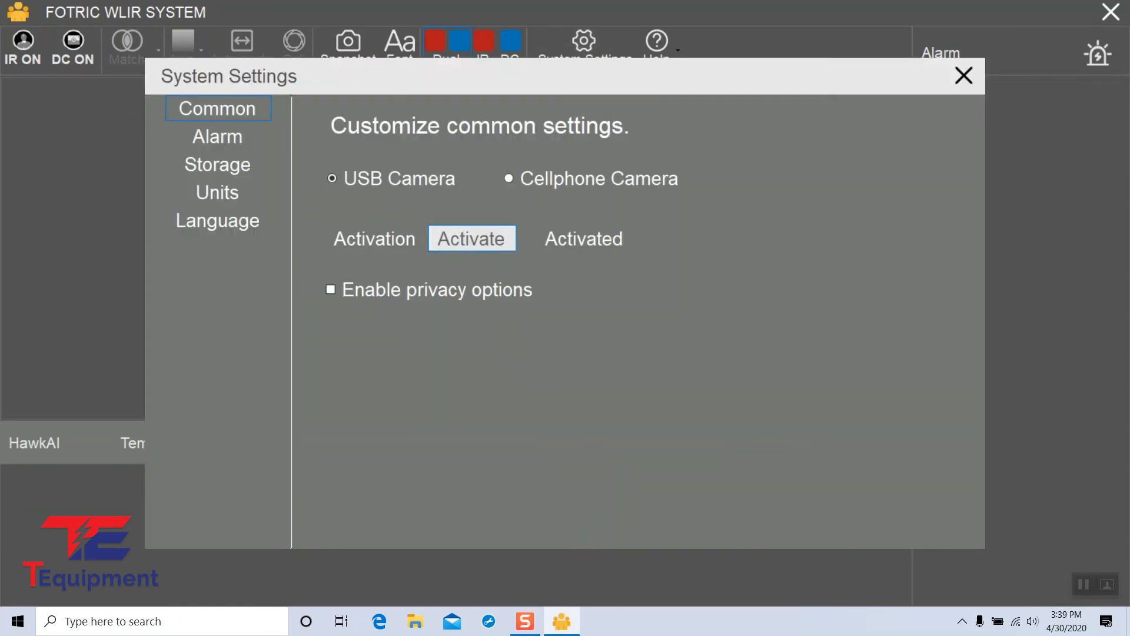
left_click(471, 238)
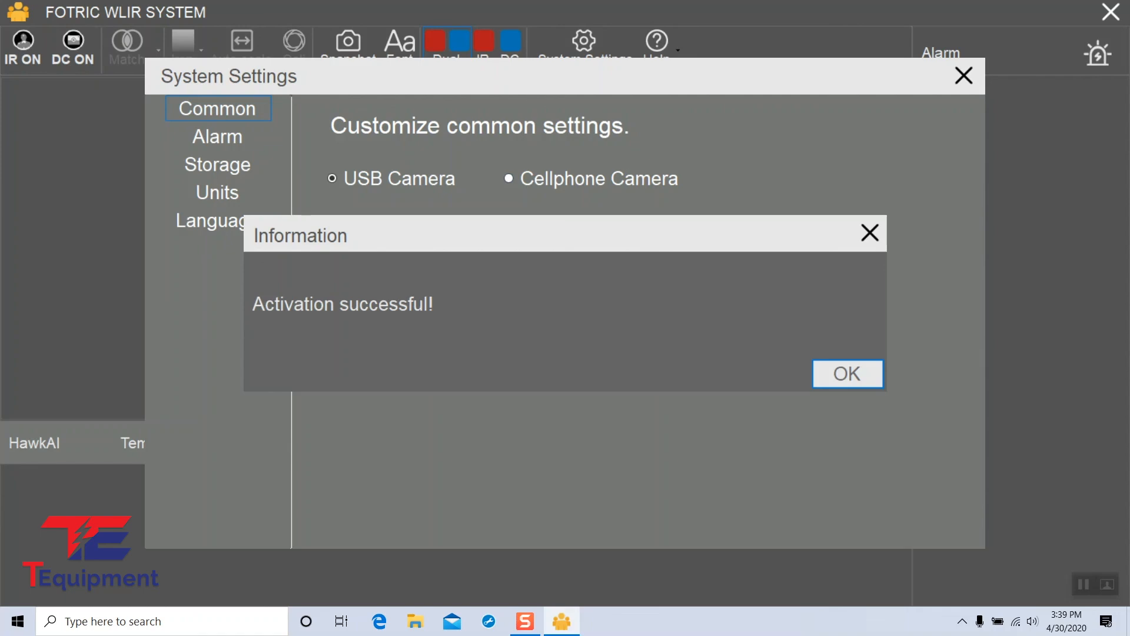
left_click(847, 373)
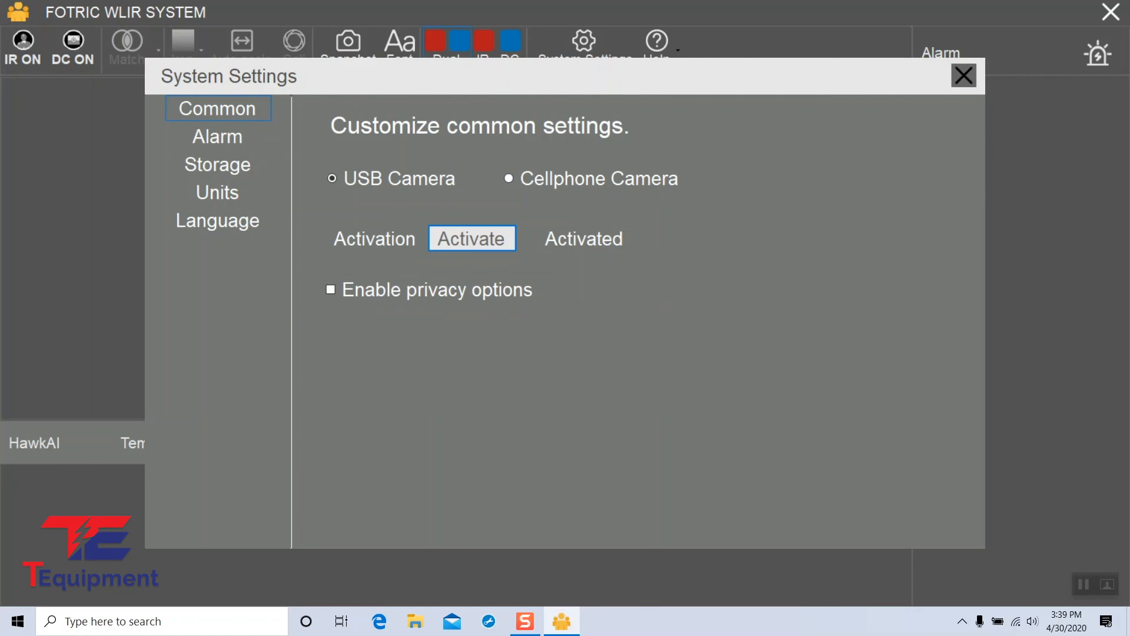
left_click(963, 75)
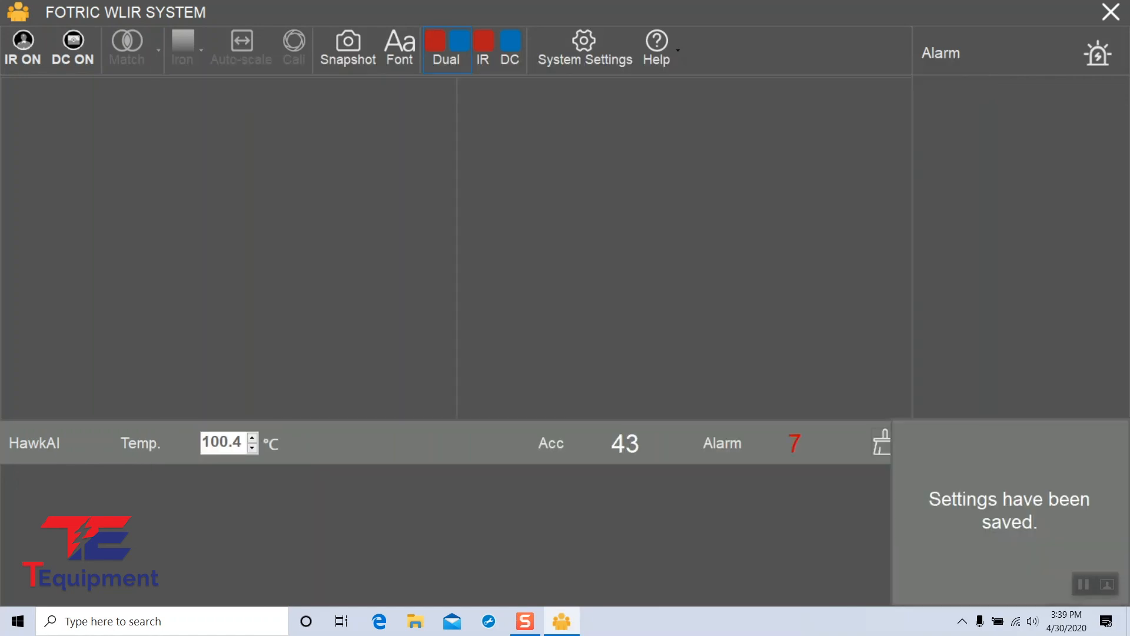